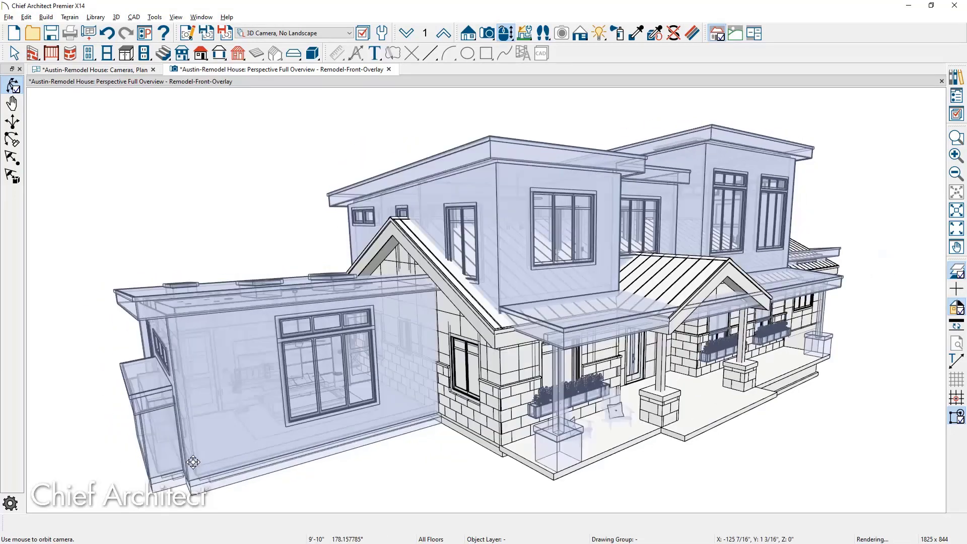
Step: Render the Austin-House reference model with the Vector View technique
{"action": "left_click_drag", "start_coordinate": [192, 462], "coordinate": [396, 456]}
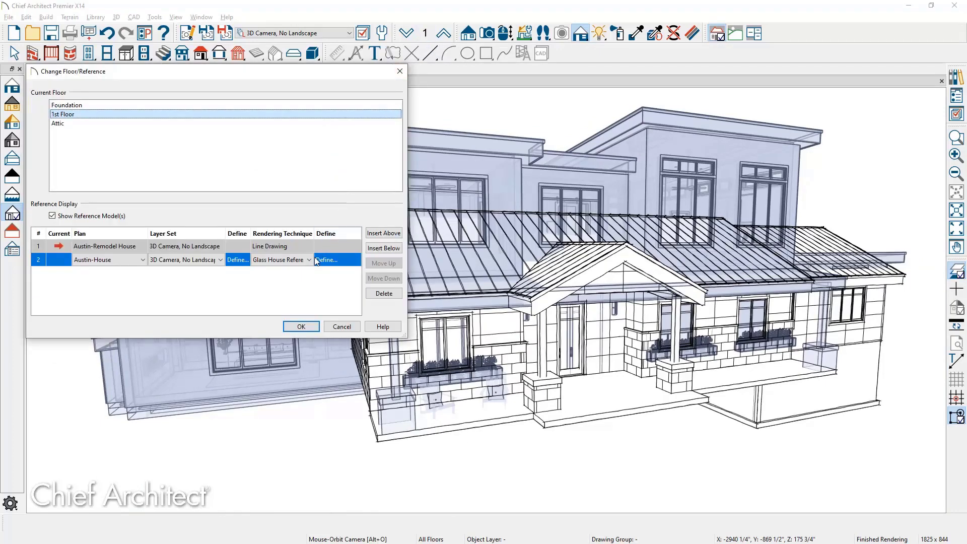
{"action": "left_click", "coordinate": [281, 260]}
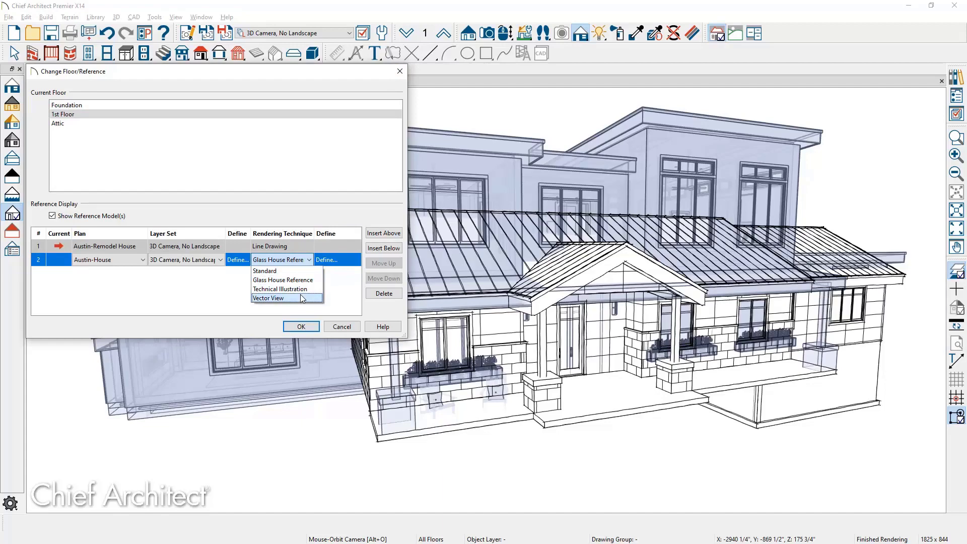
{"action": "left_click", "coordinate": [301, 327]}
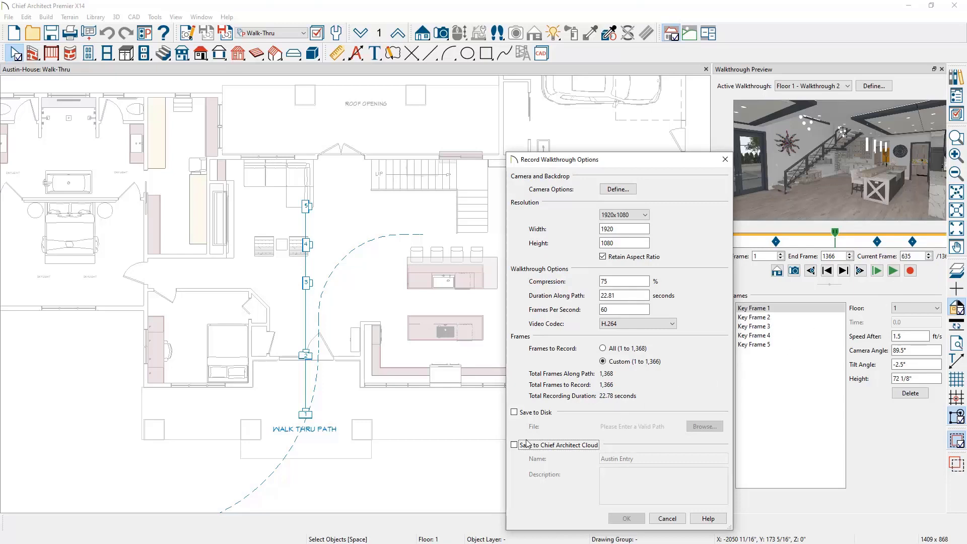
Step: Export the walkthrough to Chief Architect Cloud as 'Entry - Kitchen' and view it in the online account
{"action": "left_click", "coordinate": [514, 445]}
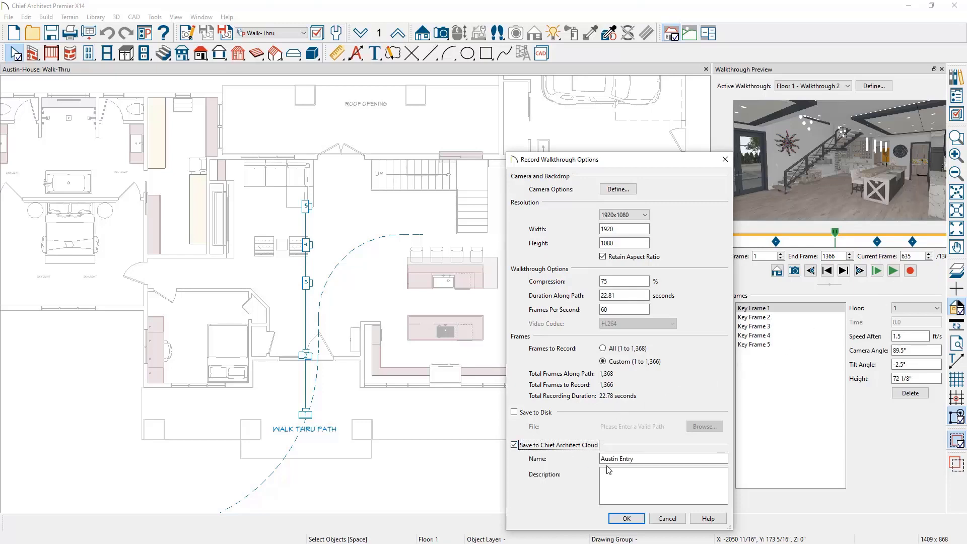
{"action": "type", "text": "Entry - Kitchen"}
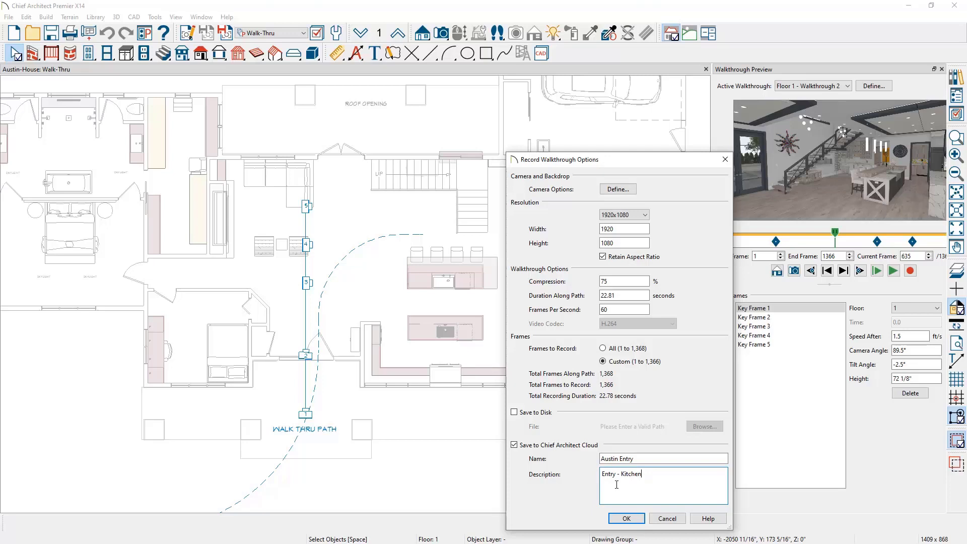
{"action": "left_click", "coordinate": [625, 518]}
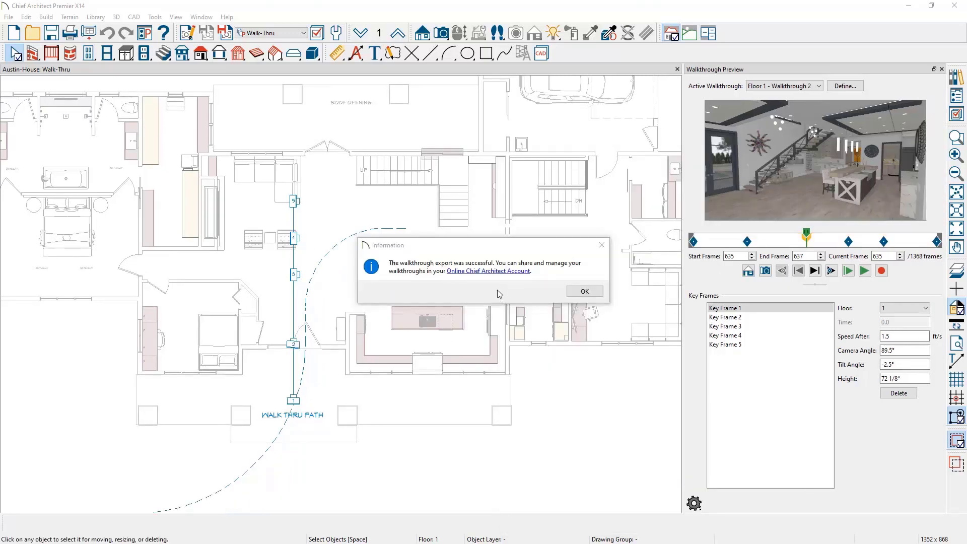
{"action": "left_click", "coordinate": [488, 271]}
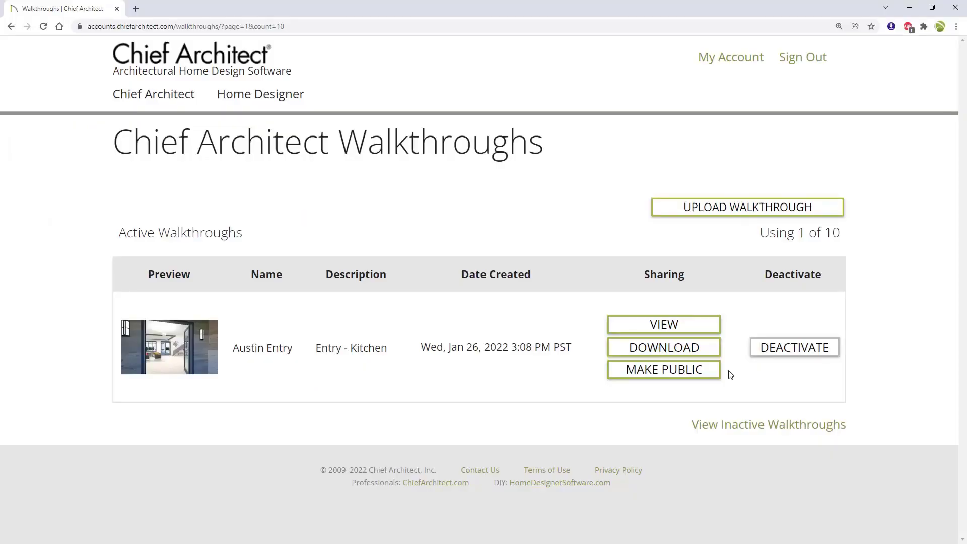
{"action": "mouse_move", "coordinate": [664, 324]}
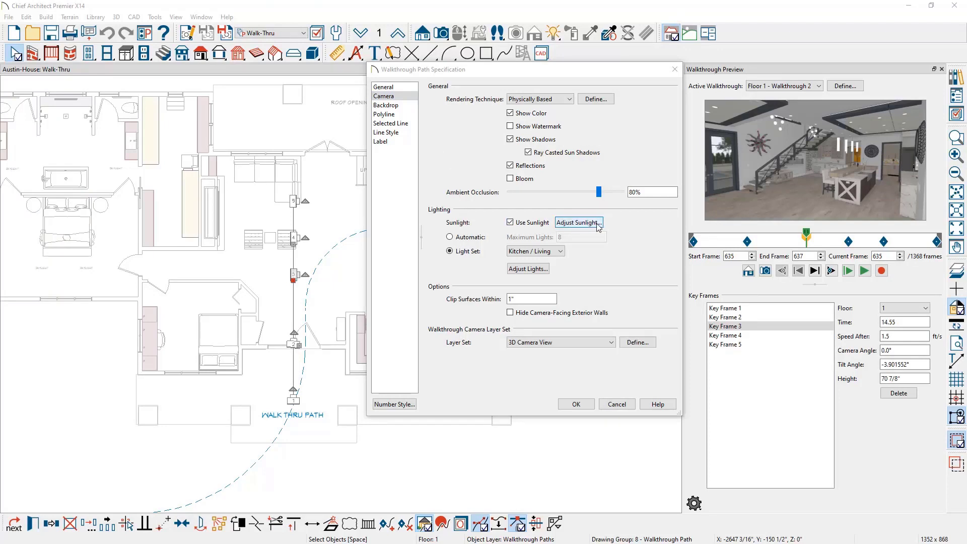
Step: Show the walkthrough's sunlight settings: generic mid-day sun, -45° tilt, 115° direction
{"action": "left_click", "coordinate": [579, 222]}
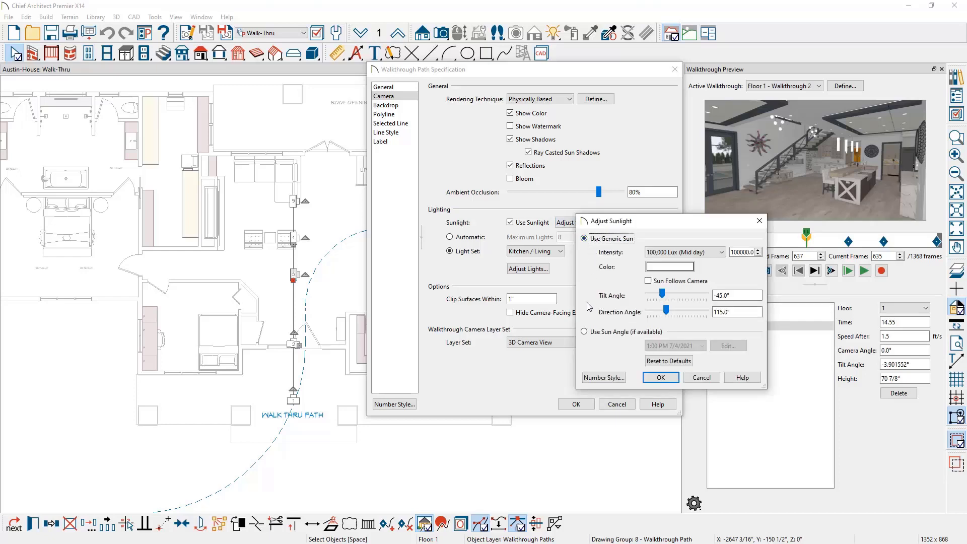
{"action": "left_click", "coordinate": [585, 331]}
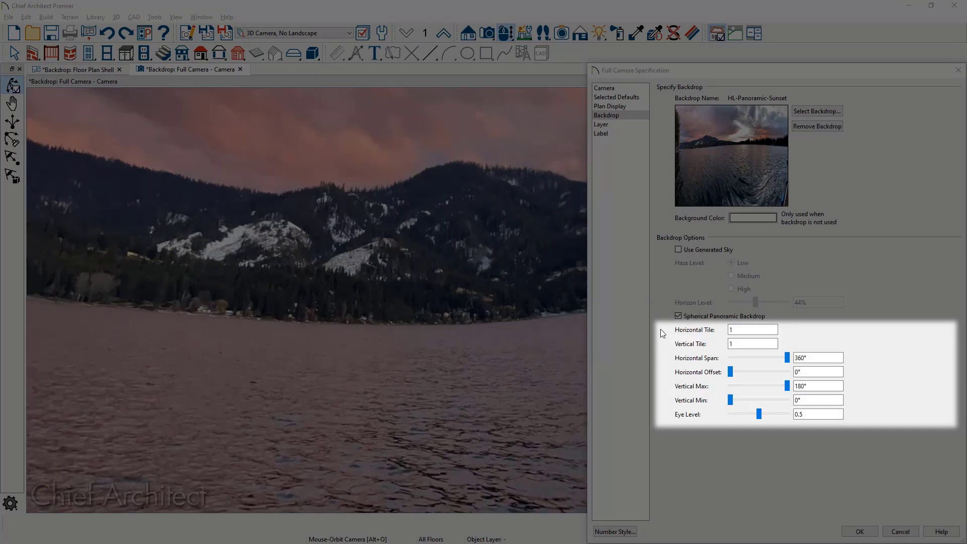
{"action": "mouse_move", "coordinate": [661, 362]}
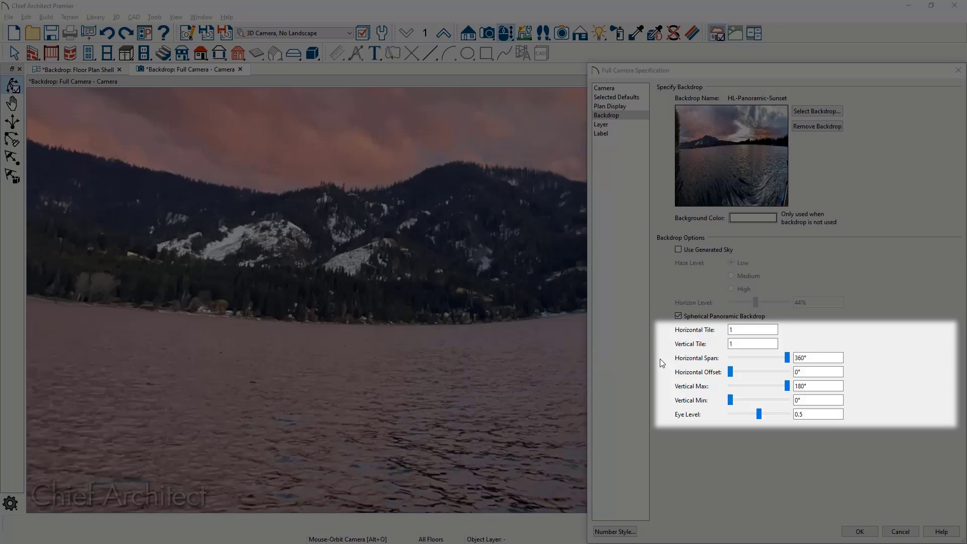
{"action": "mouse_move", "coordinate": [662, 395]}
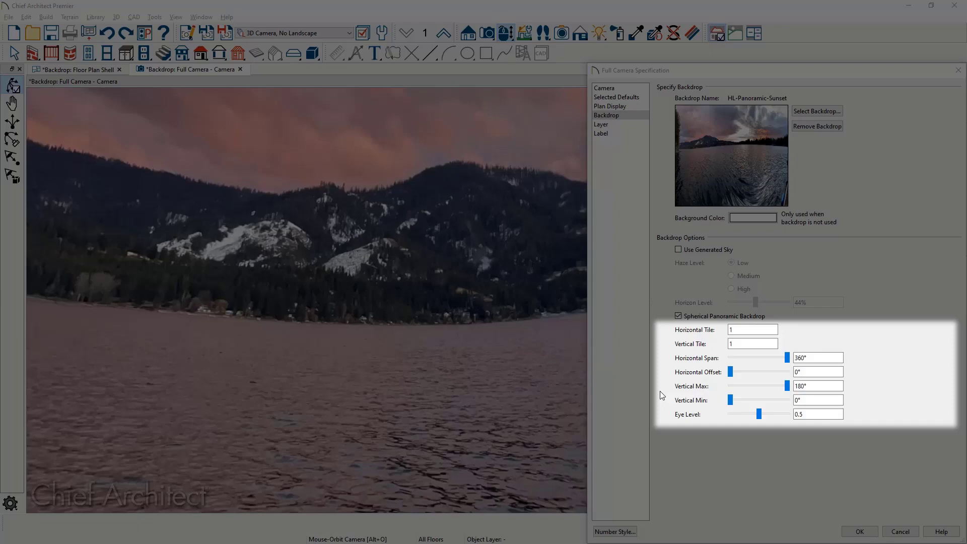
Step: Raise the spherical sunset backdrop's eye level to 0.67 and apply it to the camera
{"action": "left_click_drag", "start_coordinate": [760, 414], "coordinate": [760, 414]}
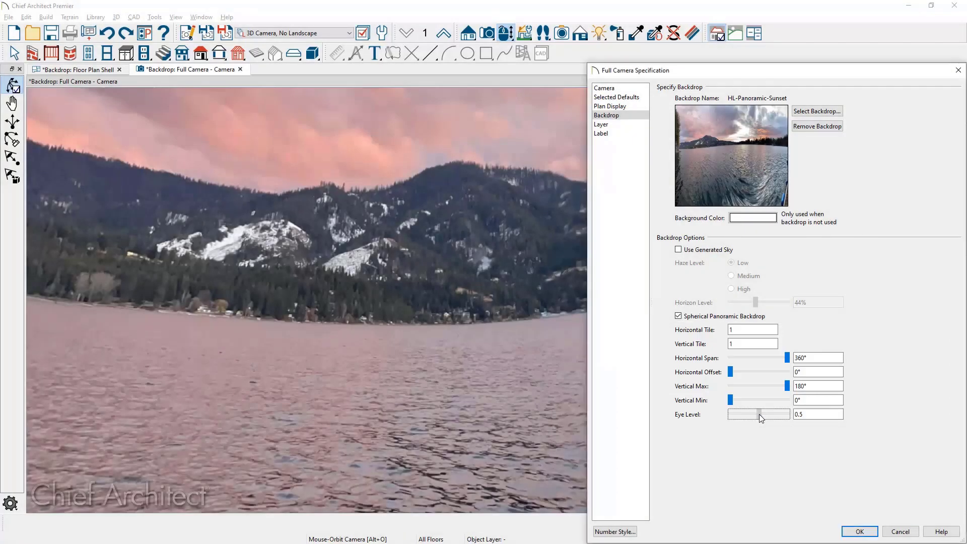
{"action": "left_click_drag", "start_coordinate": [760, 414], "coordinate": [768, 414]}
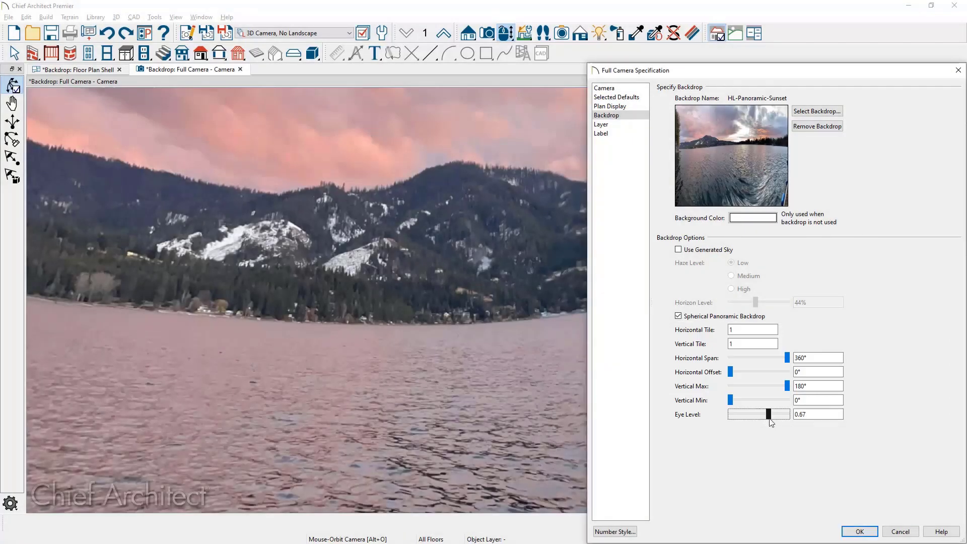
{"action": "left_click", "coordinate": [858, 531]}
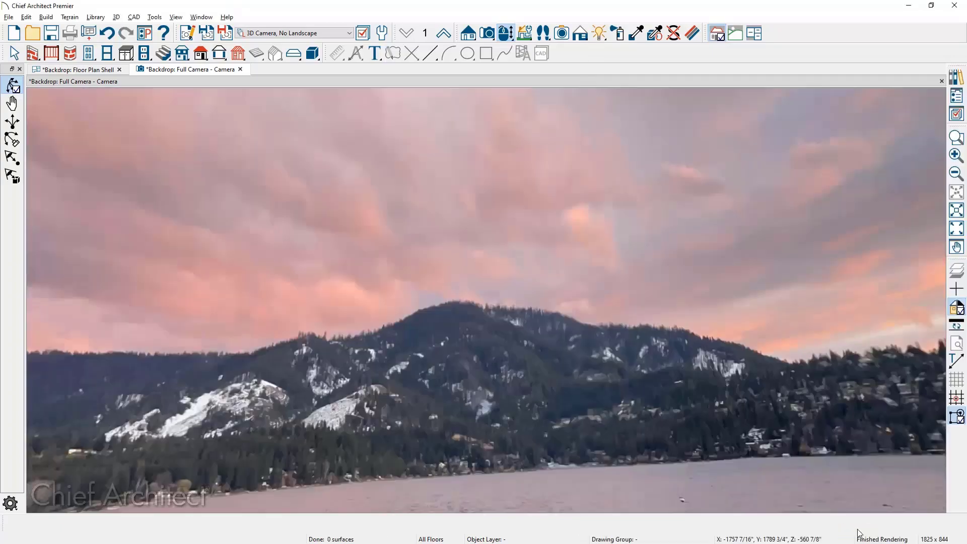